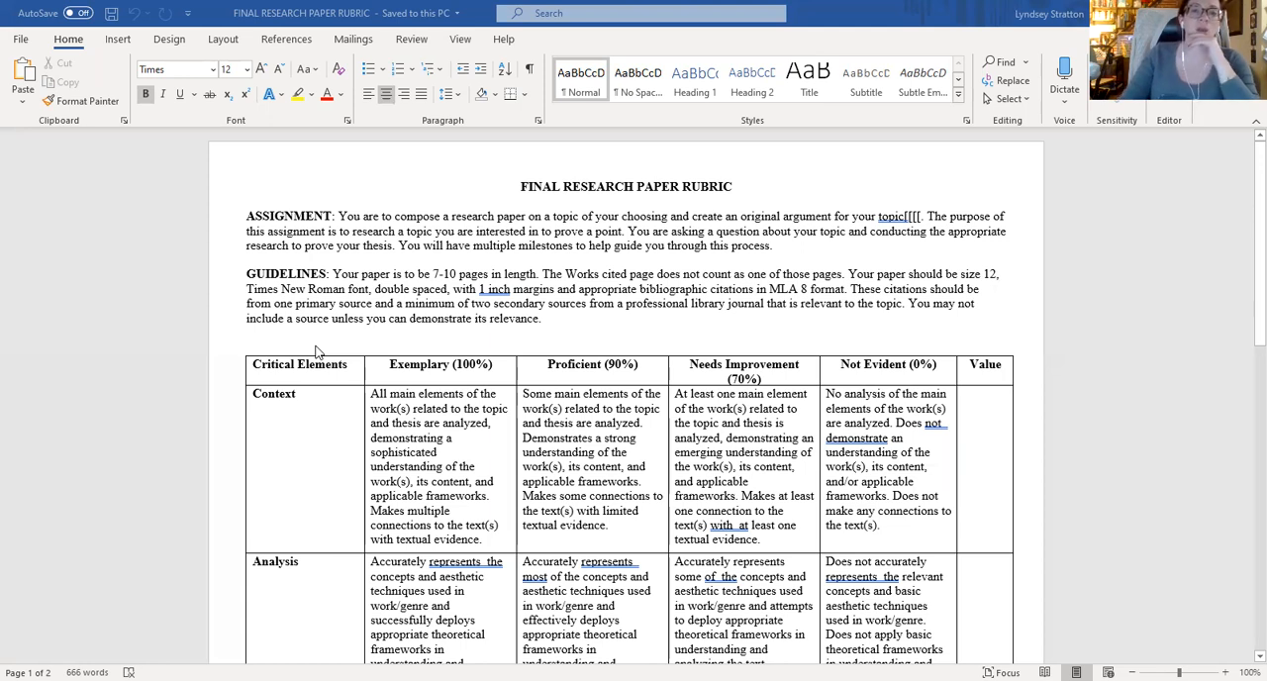
{"action": "mouse_move", "coordinate": [1160, 368]}
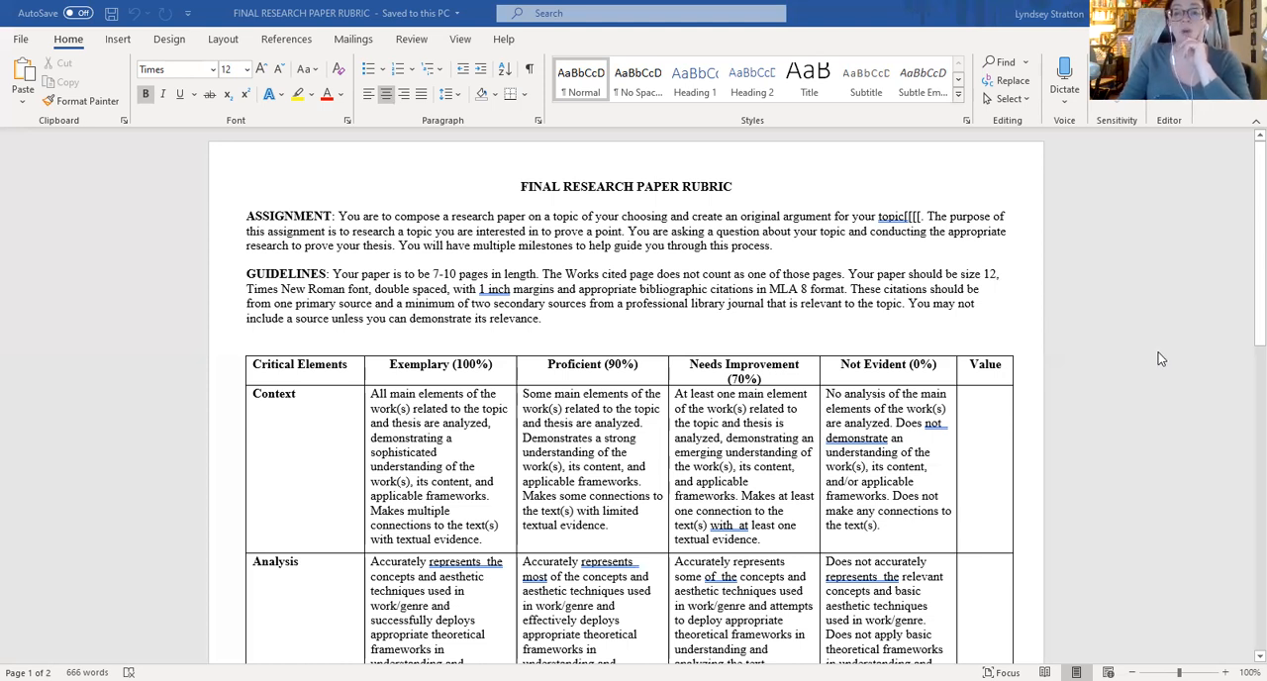
{"action": "scroll", "scroll_direction": "down", "scroll_amount": 3}
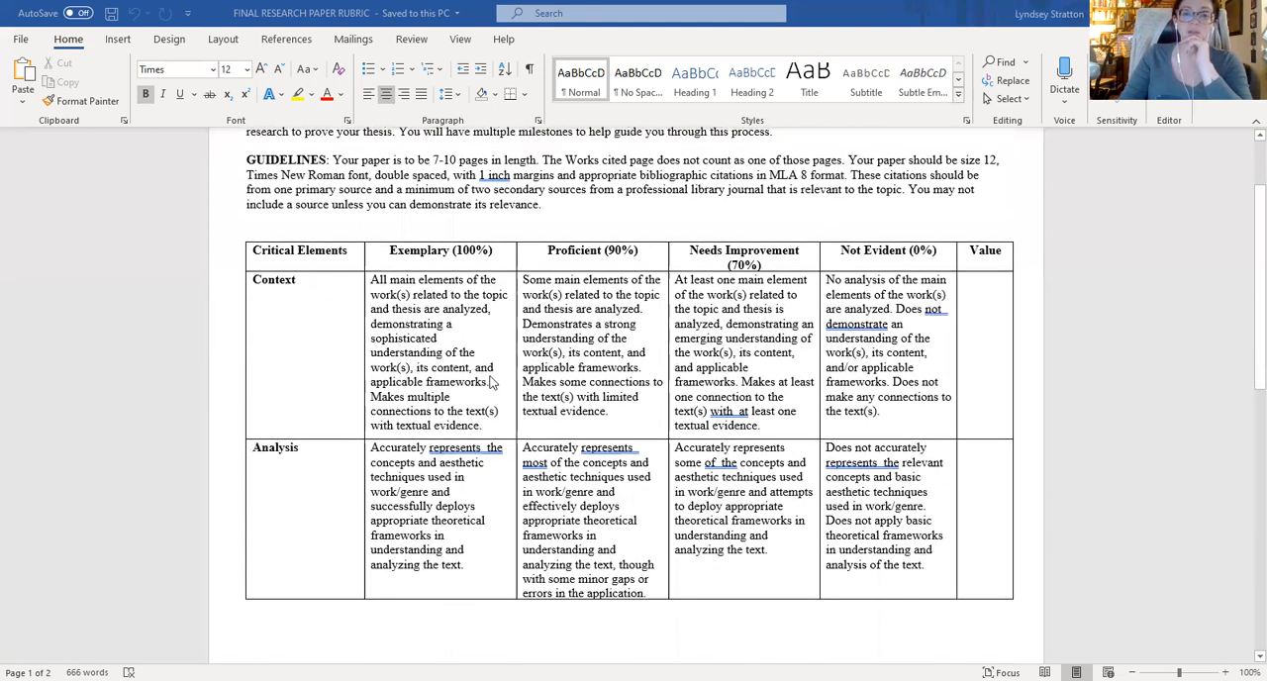
{"action": "mouse_move", "coordinate": [273, 329]}
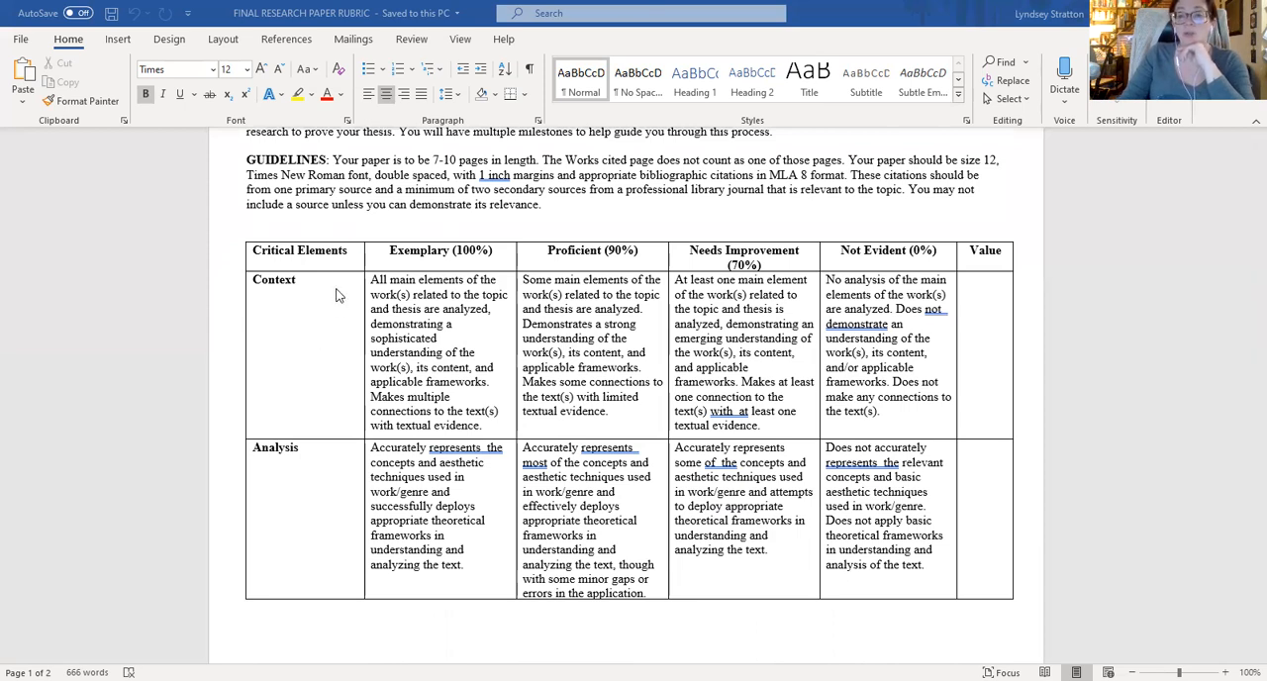
{"action": "mouse_move", "coordinate": [335, 345]}
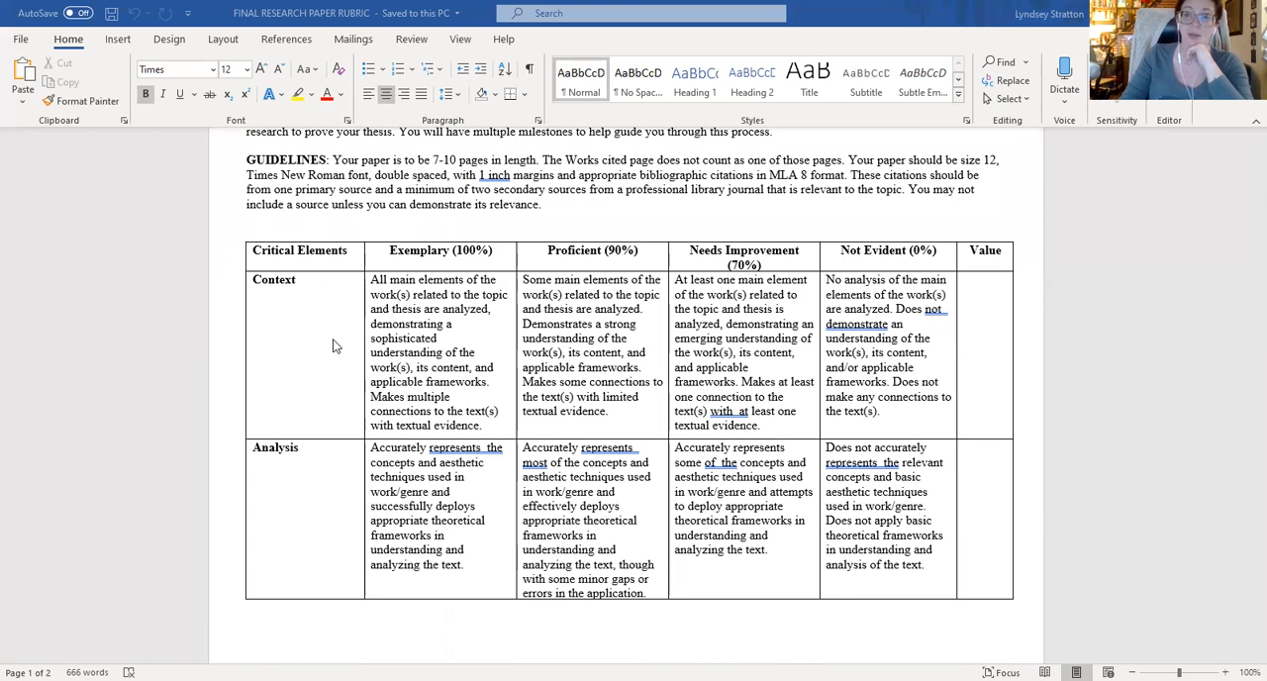
{"action": "scroll", "scroll_direction": "down", "scroll_amount": 3}
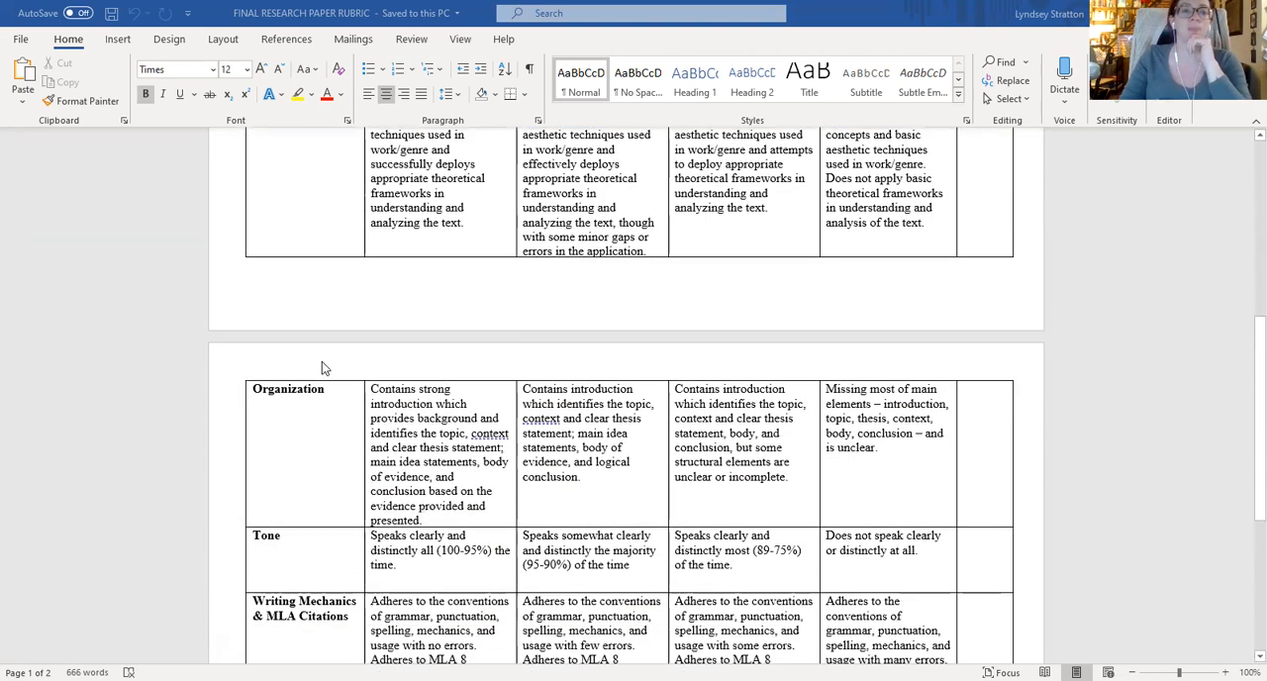
{"action": "mouse_move", "coordinate": [340, 416]}
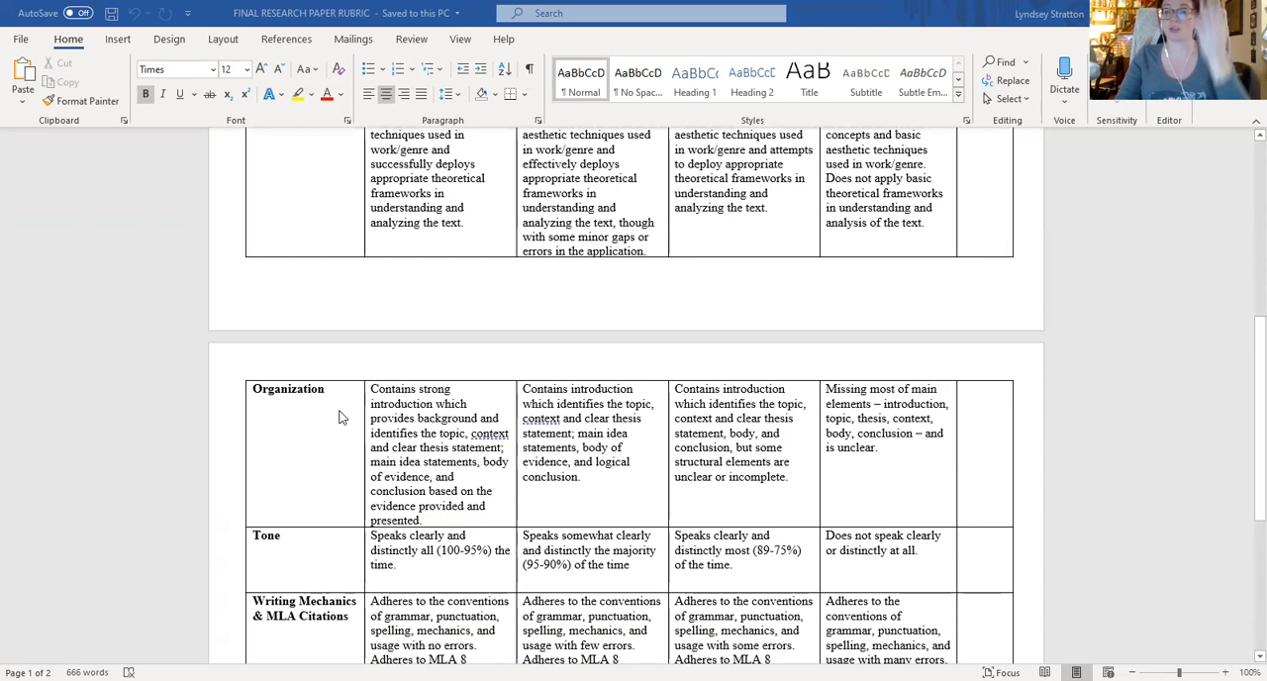
{"action": "mouse_move", "coordinate": [360, 459]}
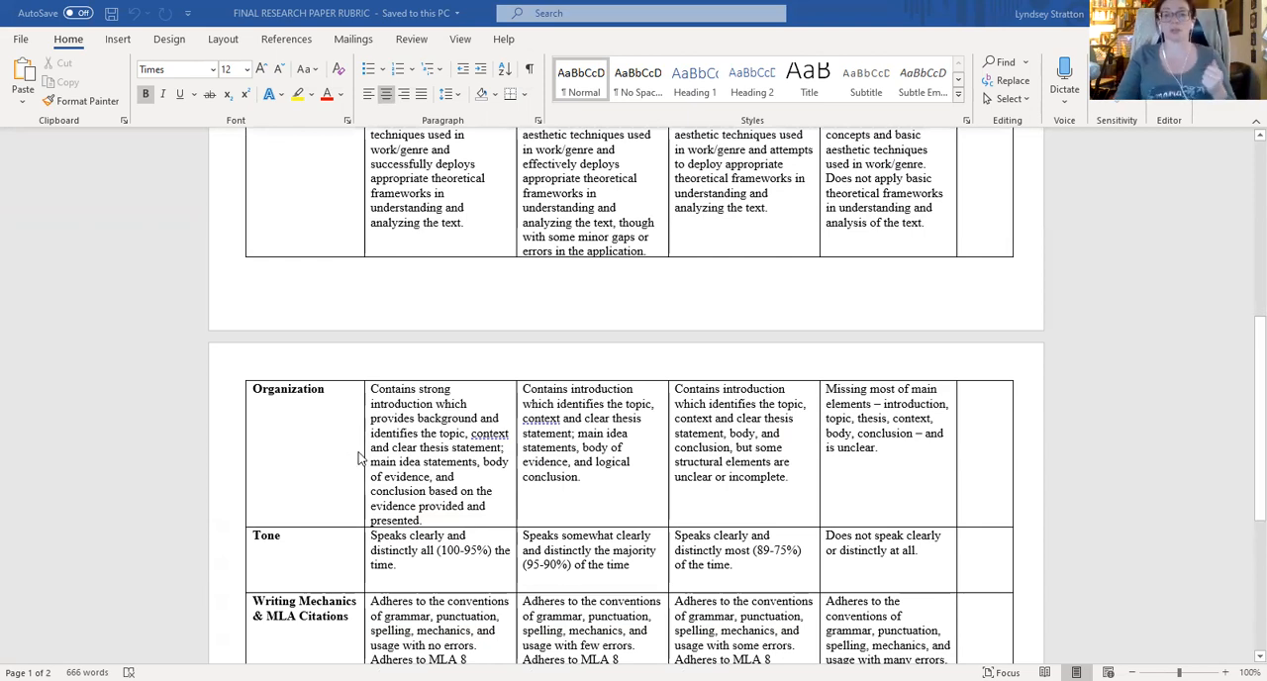
{"action": "scroll", "scroll_direction": "down", "scroll_amount": 3}
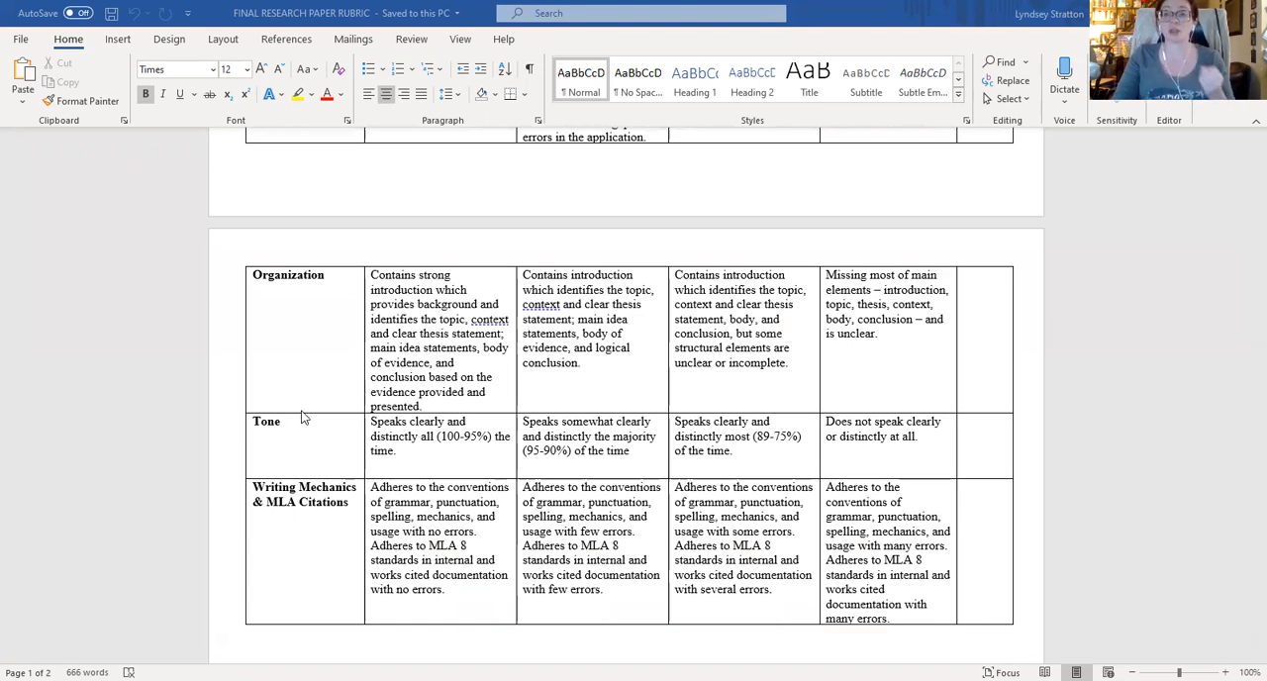
{"action": "mouse_move", "coordinate": [426, 445]}
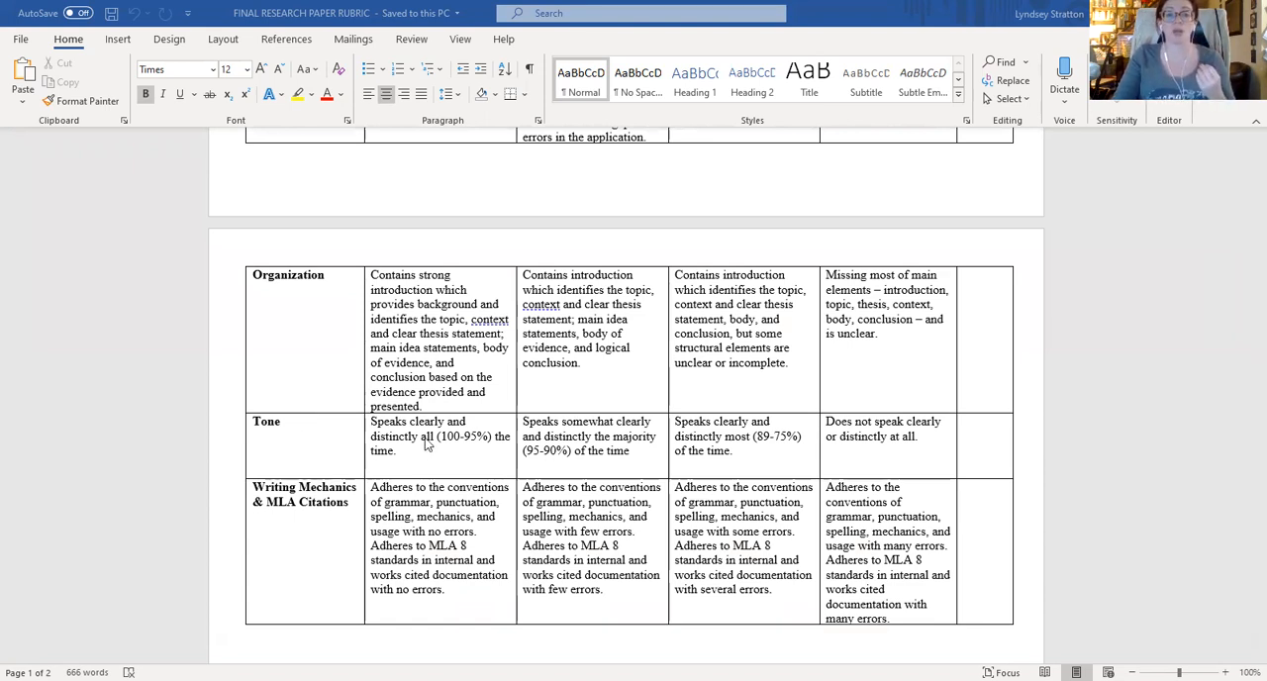